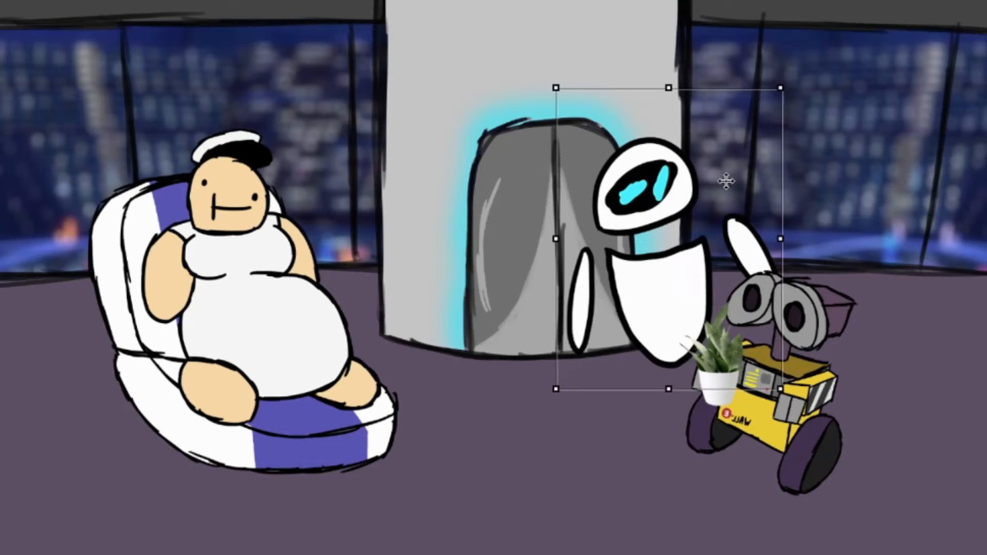
Step: Drag the drawn robot piece from beside EVE up to the top of the central pillar
drag(727, 183, 543, 68)
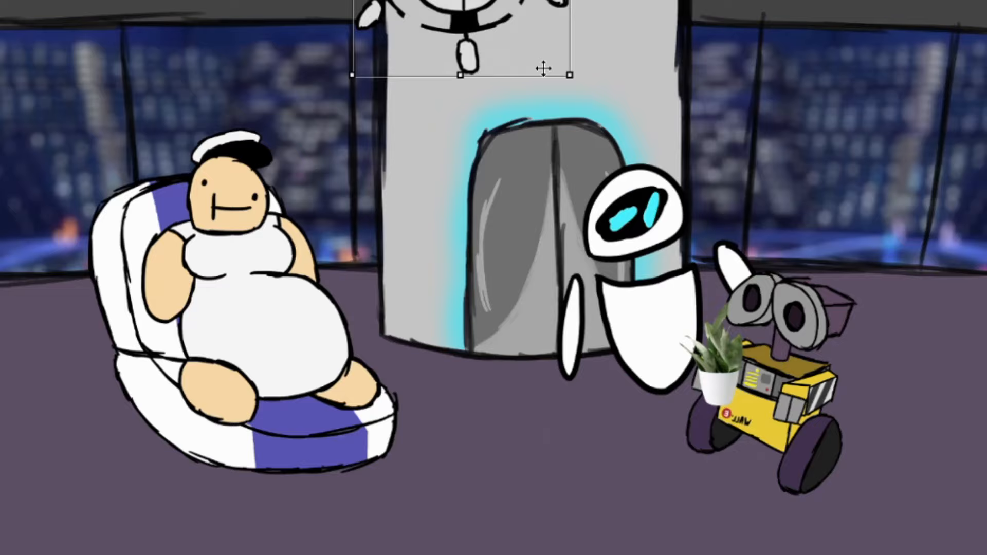